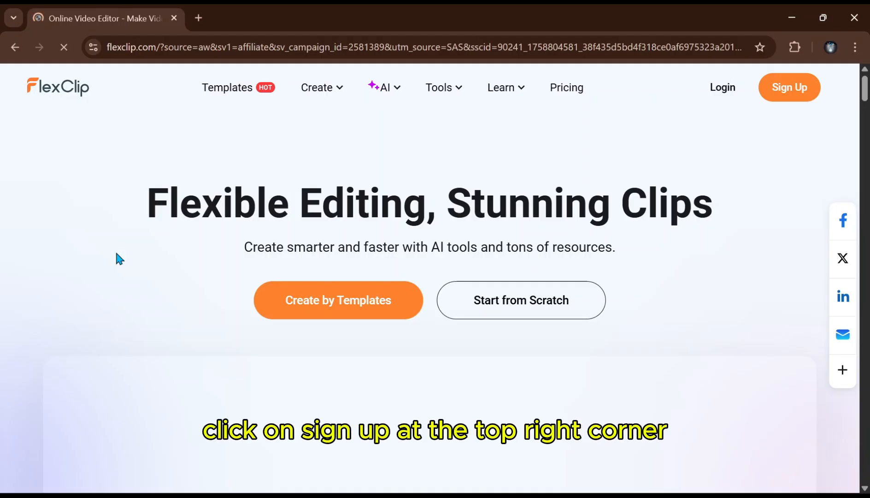
mouse_move(632, 86)
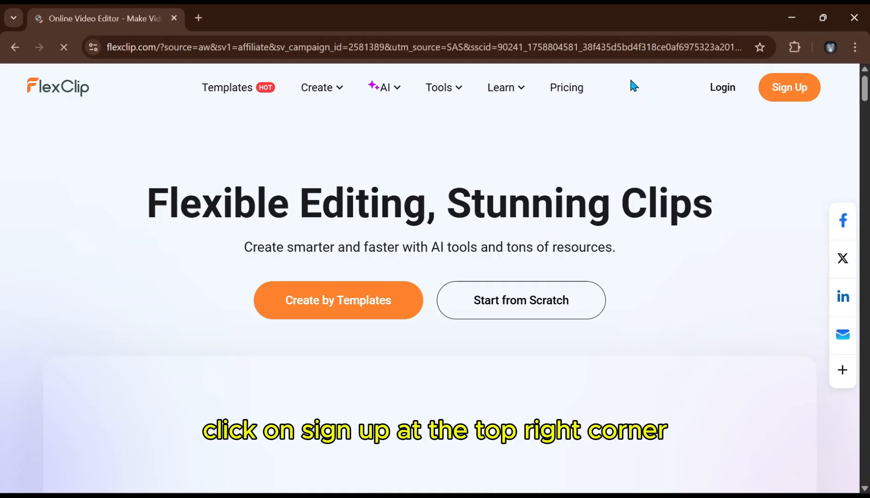
Start signing up for a FlexClip account using Continue with Google.
click(789, 87)
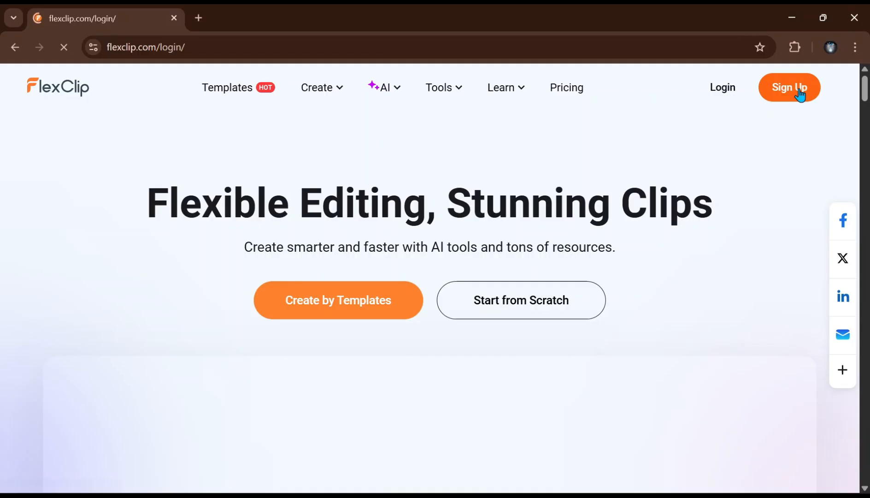
click(789, 87)
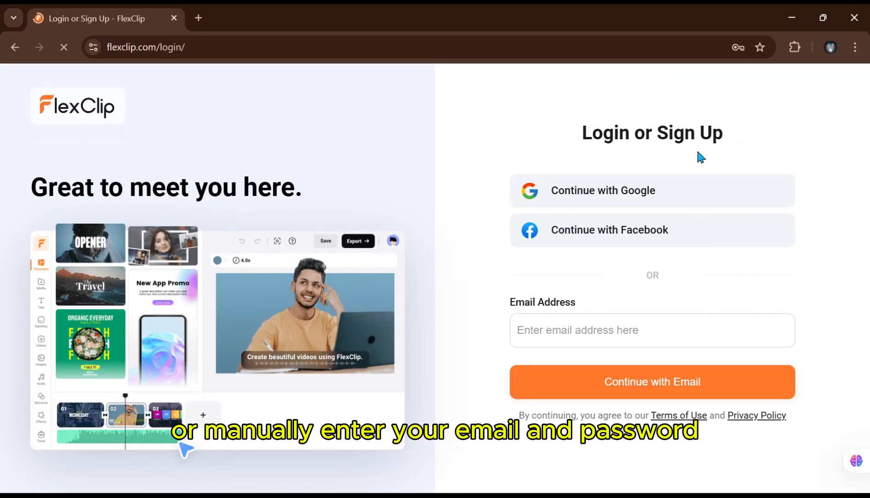
mouse_move(591, 203)
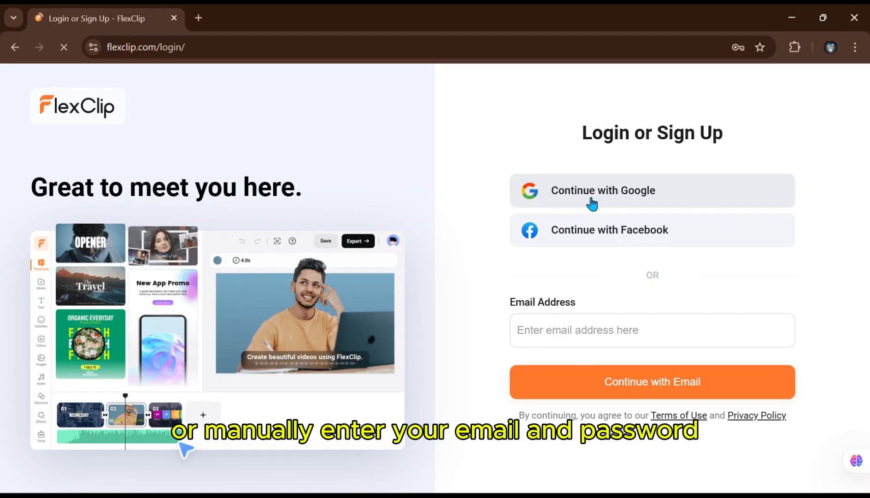
click(653, 330)
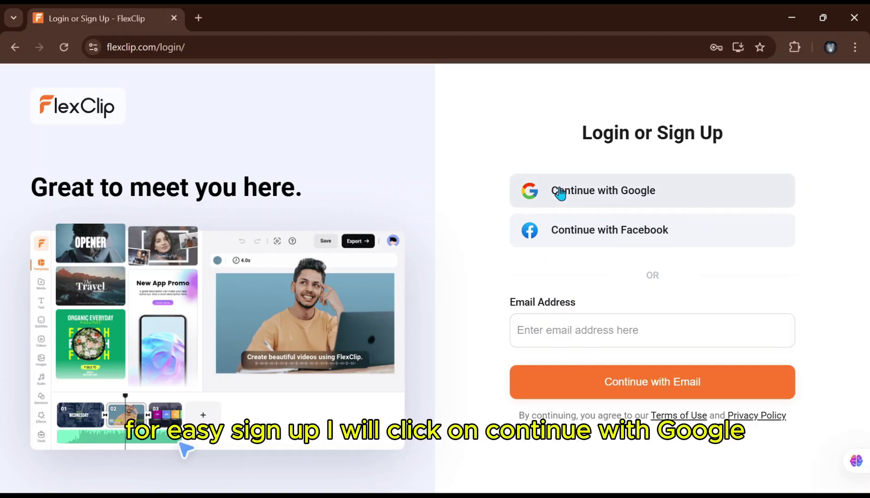
Finish Google sign-in and browse the Create with Magic Tools carousel on the editor home.
click(603, 190)
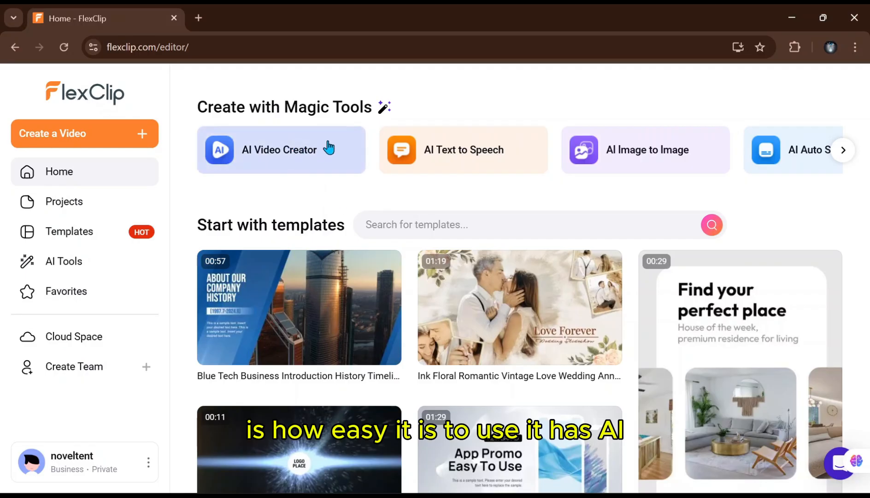
mouse_move(469, 156)
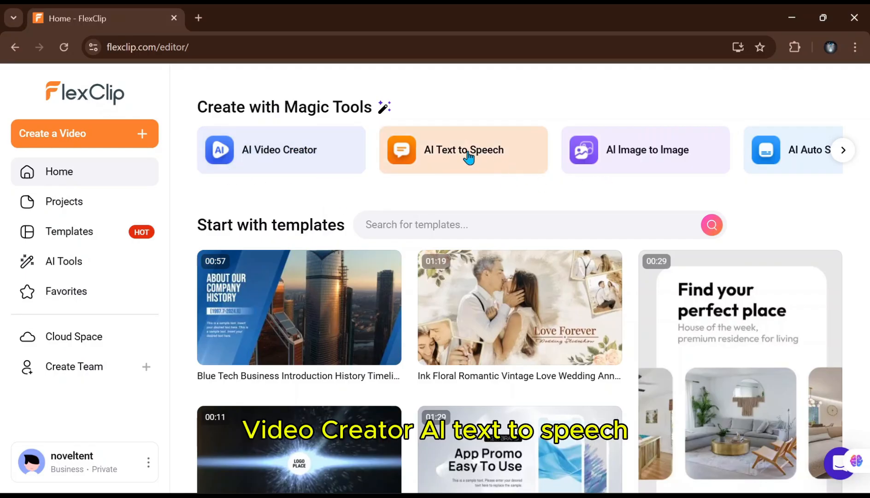
mouse_move(687, 174)
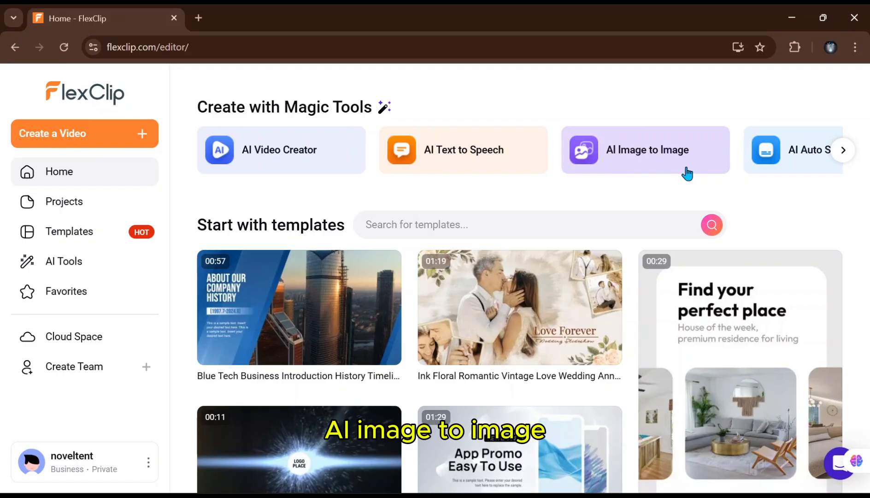
click(846, 150)
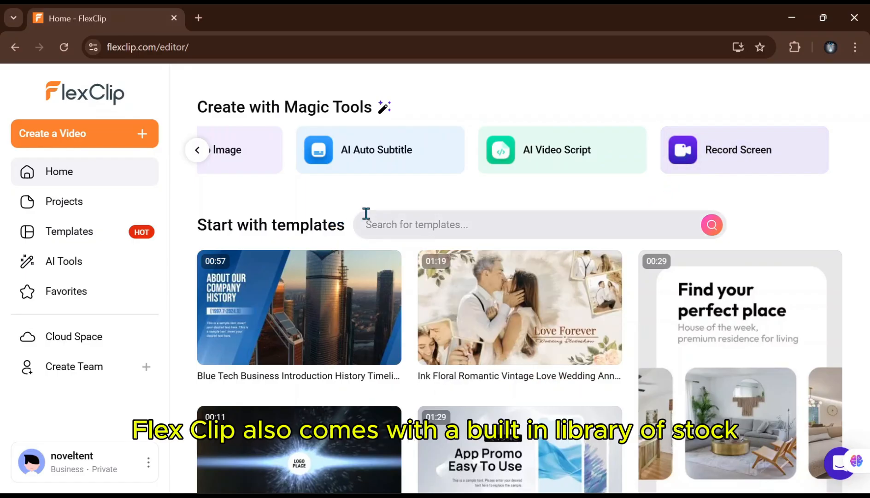
mouse_move(344, 317)
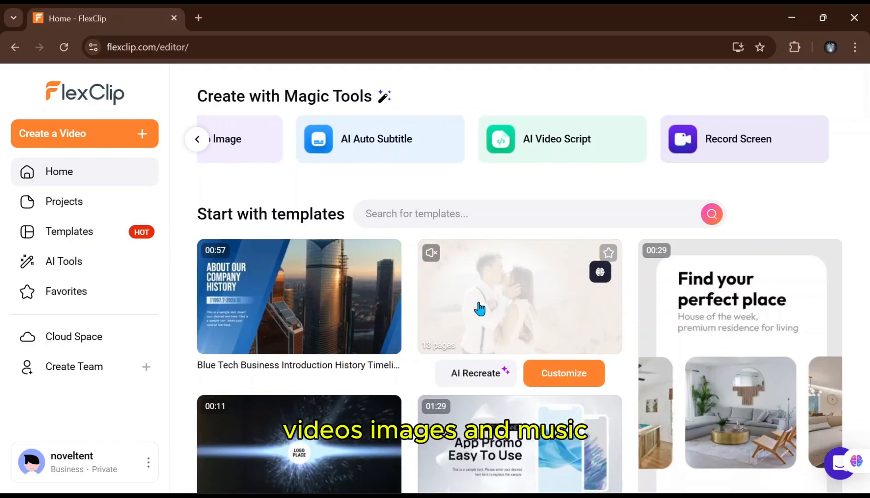
scroll(down, 3)
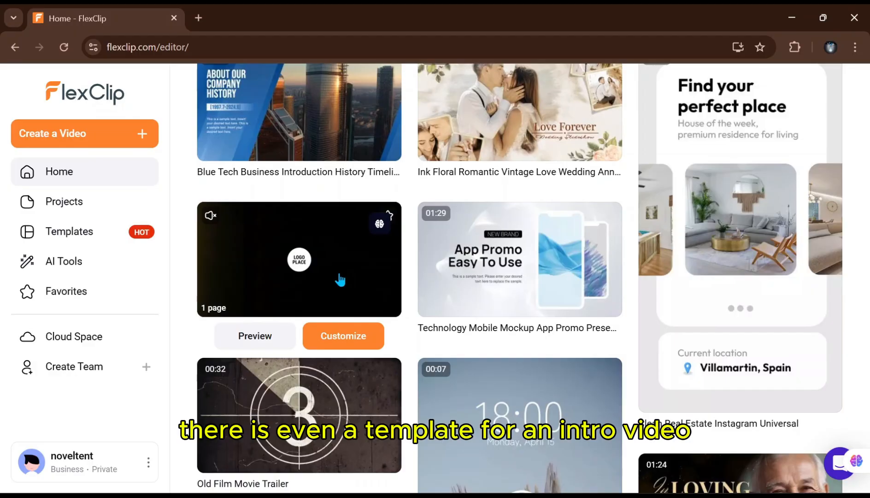
scroll(down, 3)
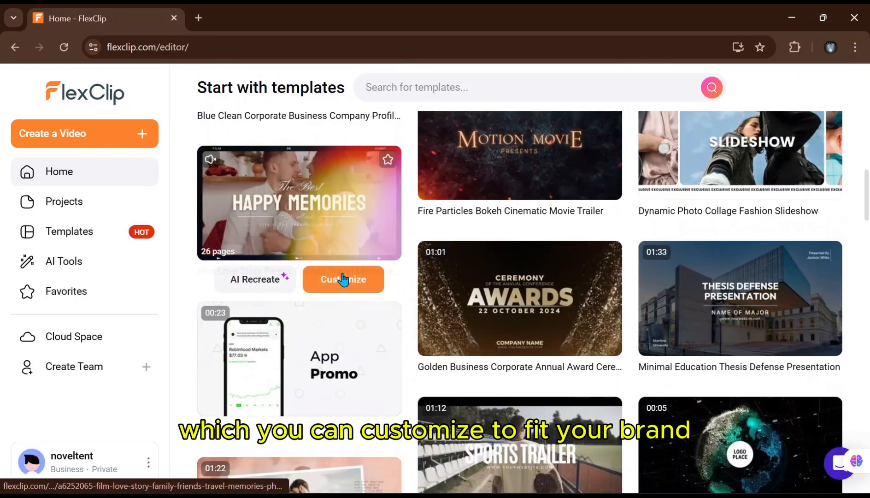
scroll(down, 3)
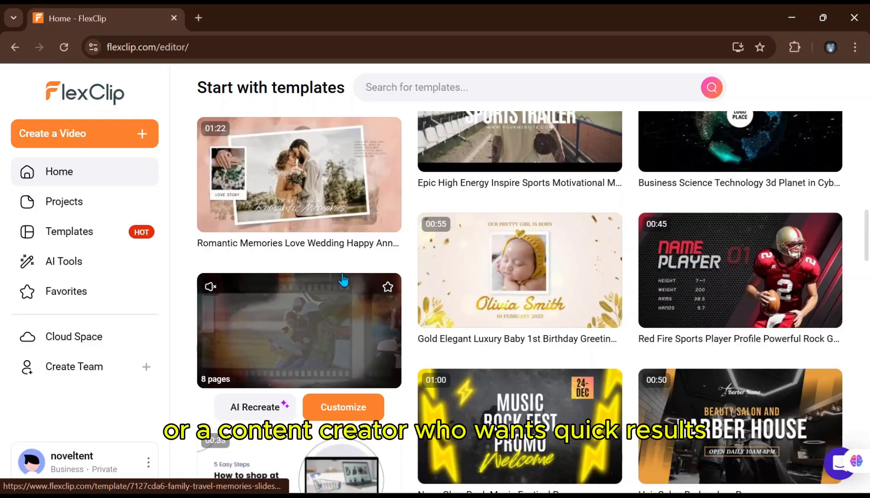
scroll(down, 3)
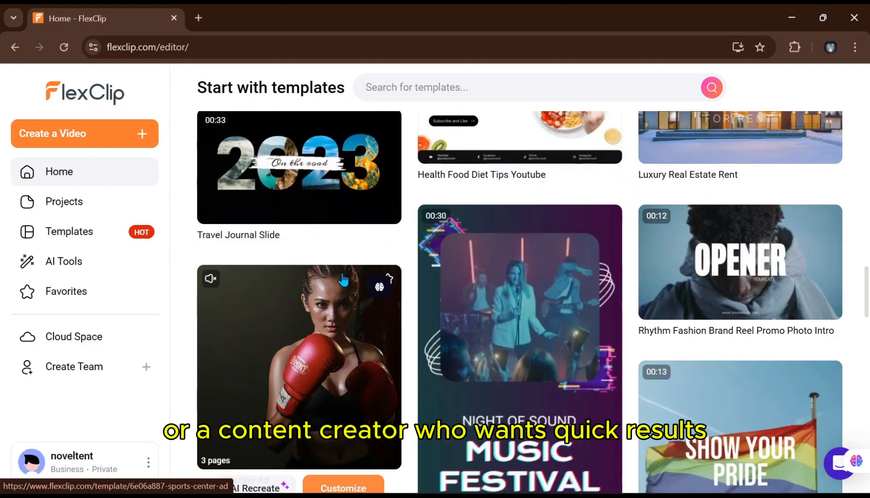
scroll(down, 3)
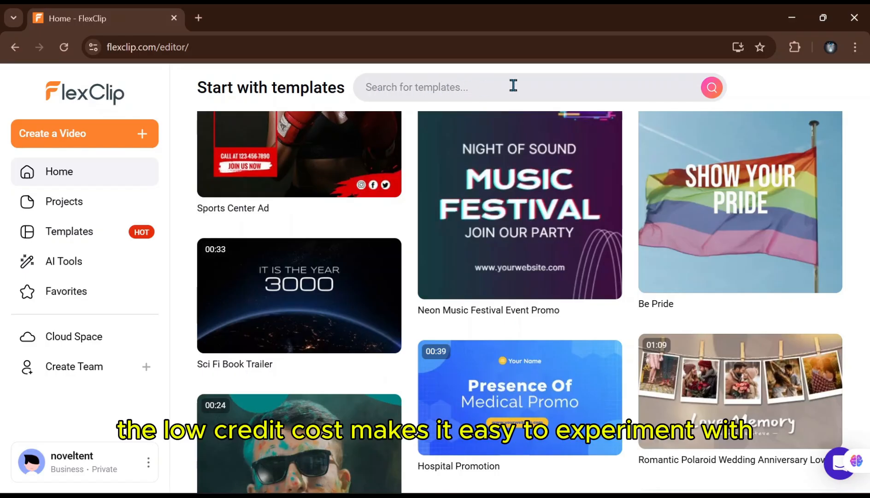
mouse_move(519, 93)
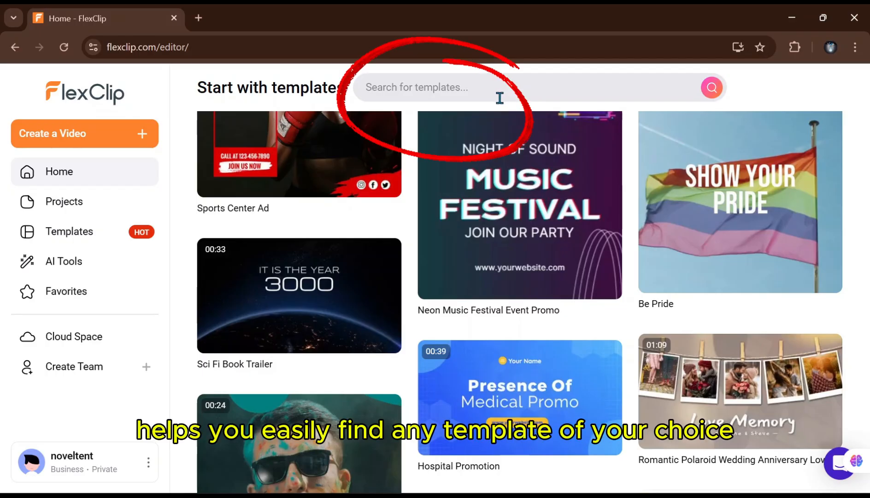
scroll(down, 3)
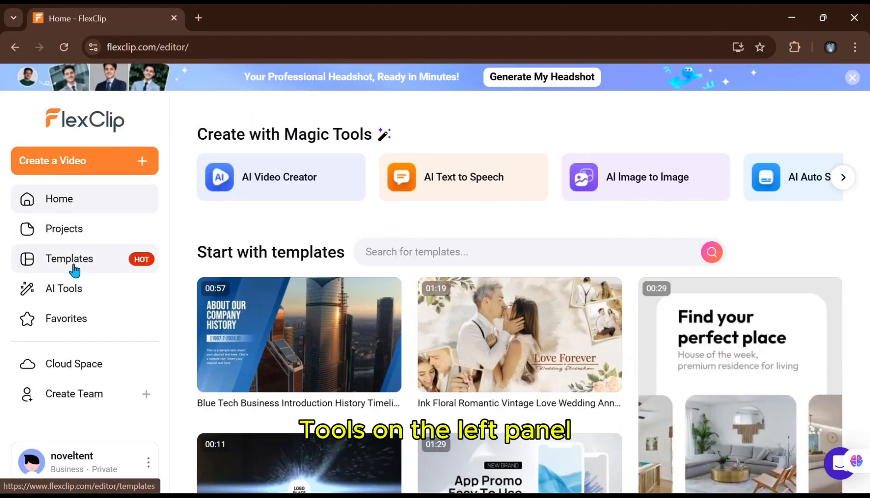
Go to the AI Tools page and look through its list of popular generators.
click(63, 288)
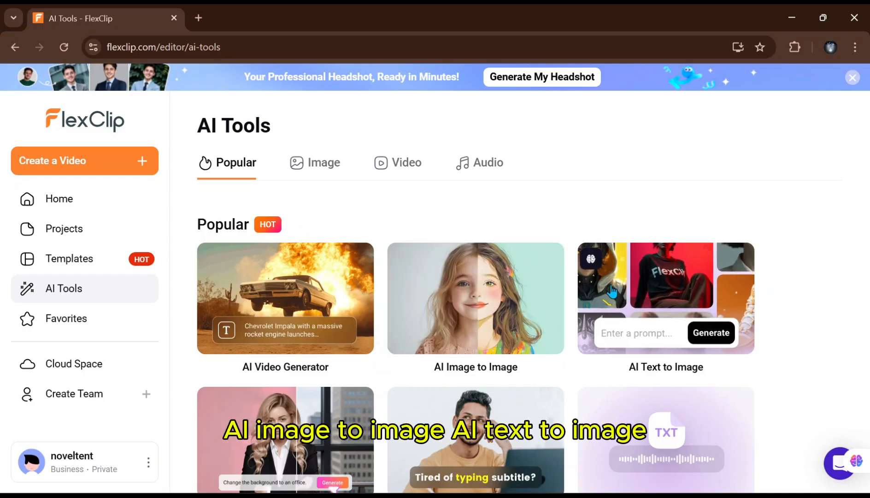
scroll(down, 3)
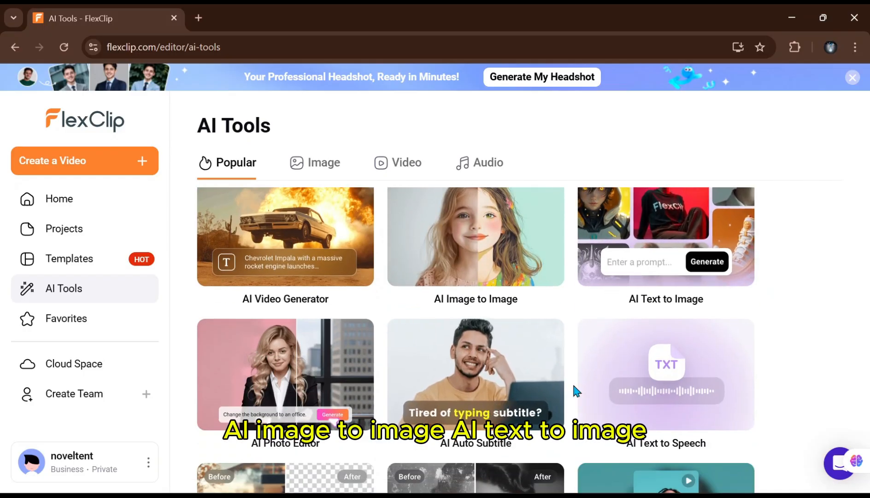
scroll(down, 3)
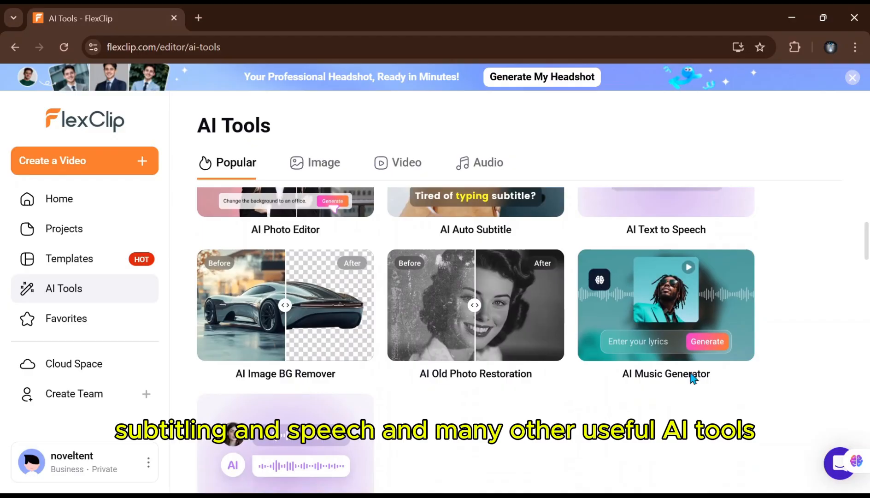
click(323, 163)
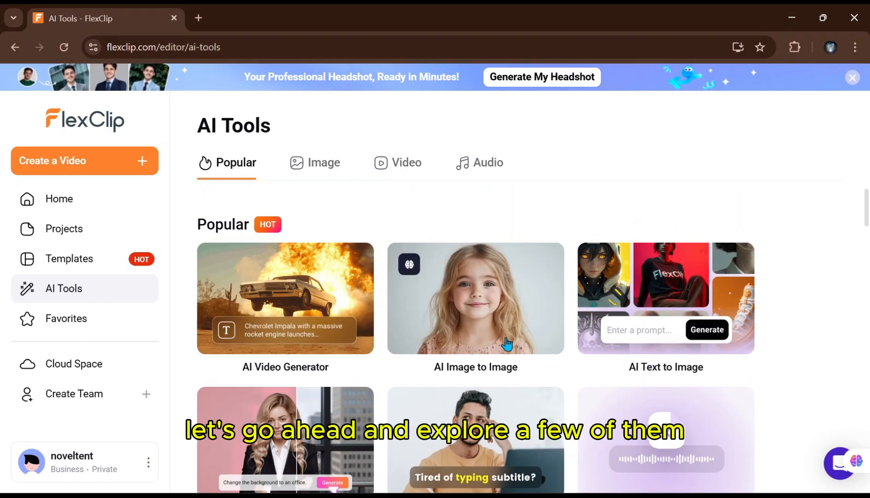
Launch the AI Image to Video generator and review its model choices, keeping Pro.
click(285, 297)
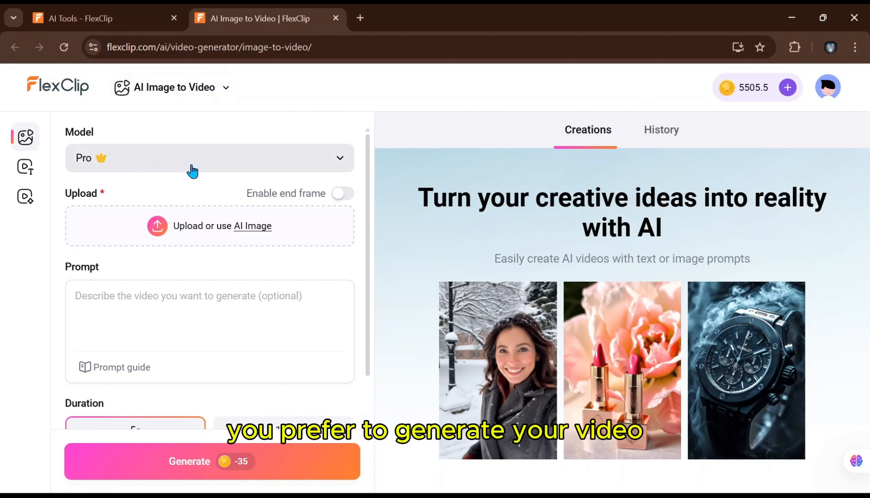
click(209, 158)
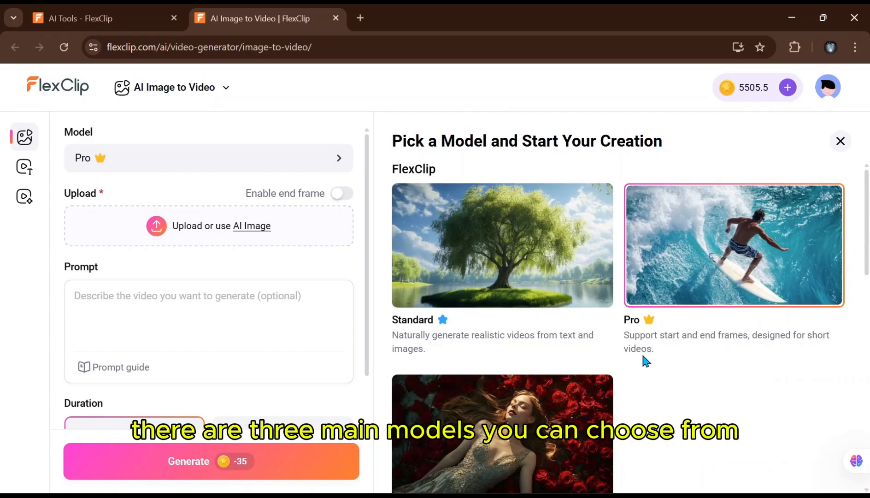
scroll(down, 3)
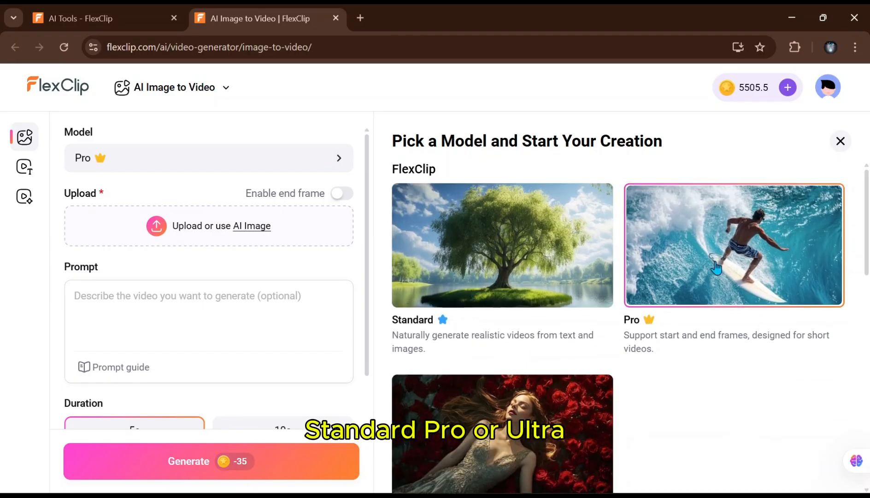
scroll(down, 3)
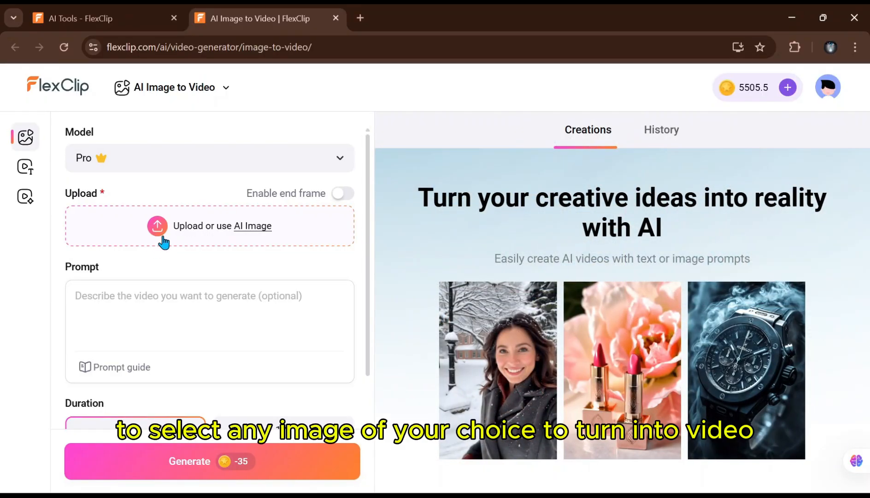
mouse_move(170, 233)
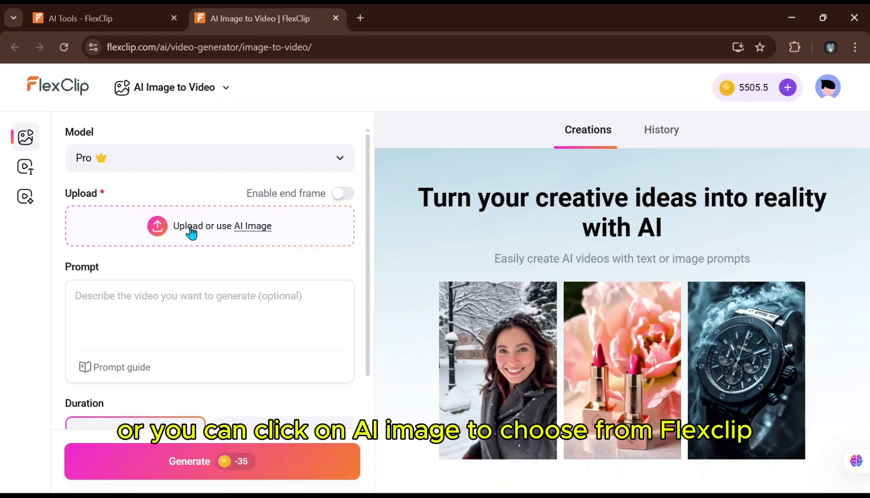
mouse_move(253, 231)
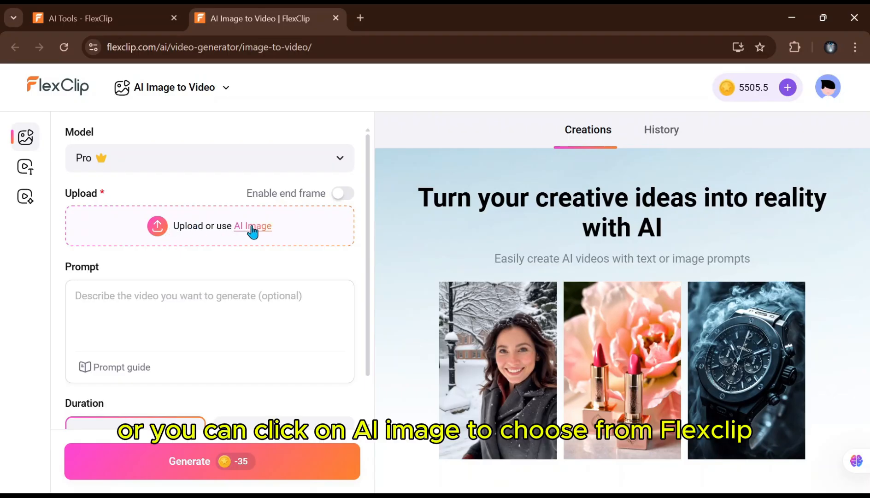
Pick a generated cartoon image from the AI gallery and enter the prompt 'they are hugging and smiling'.
click(252, 226)
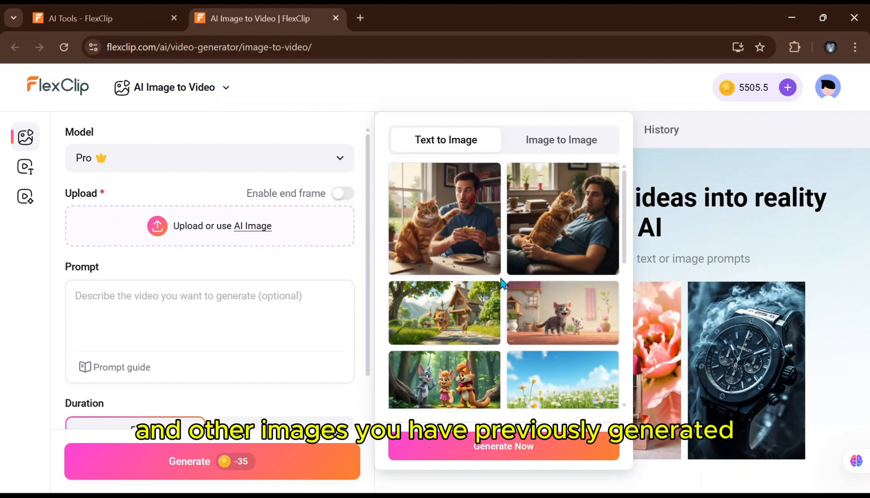
scroll(down, 3)
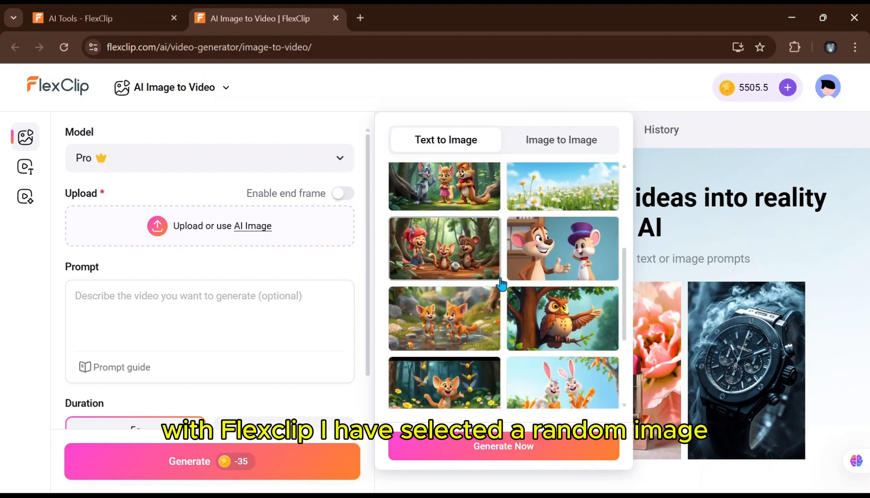
scroll(down, 3)
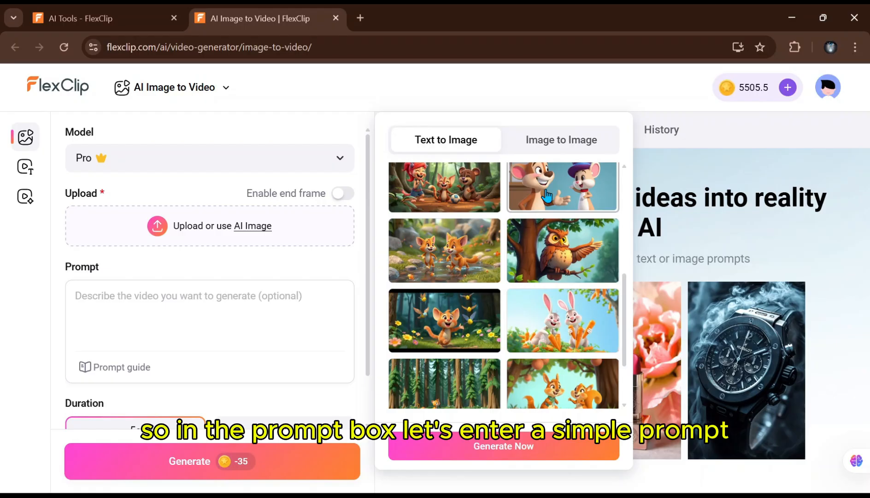
click(562, 187)
text(t)
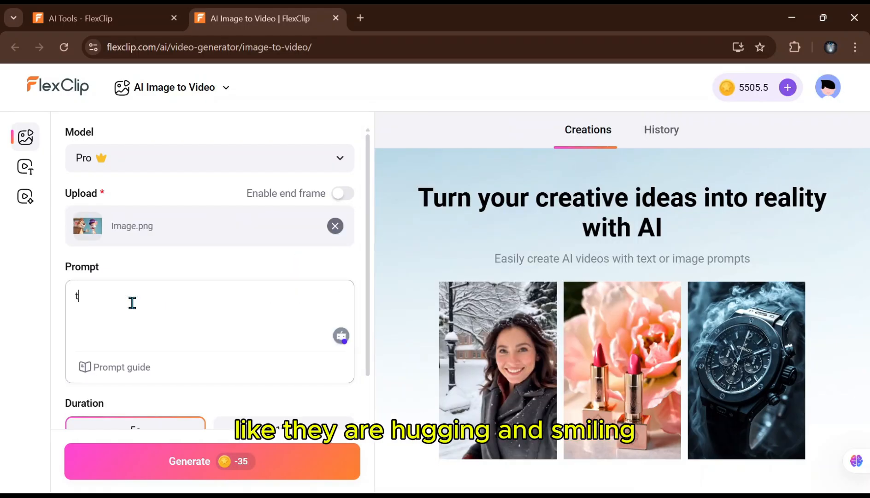
text(hey are hugging and smiling)
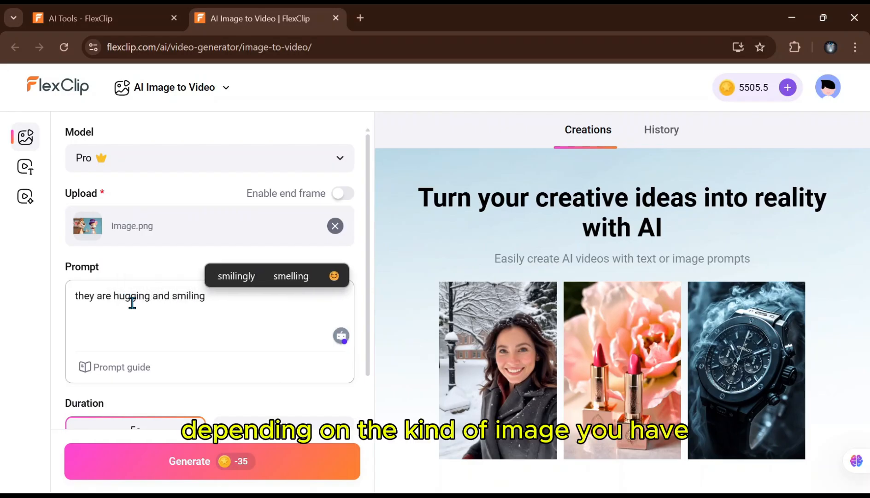
Try 10s then settle on 5 seconds, leave AI SFX off, and generate the clip.
scroll(down, 3)
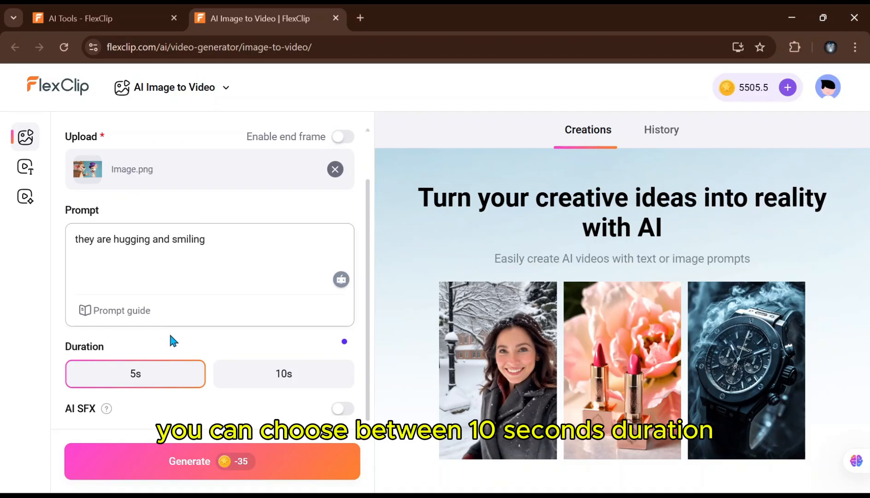
click(283, 373)
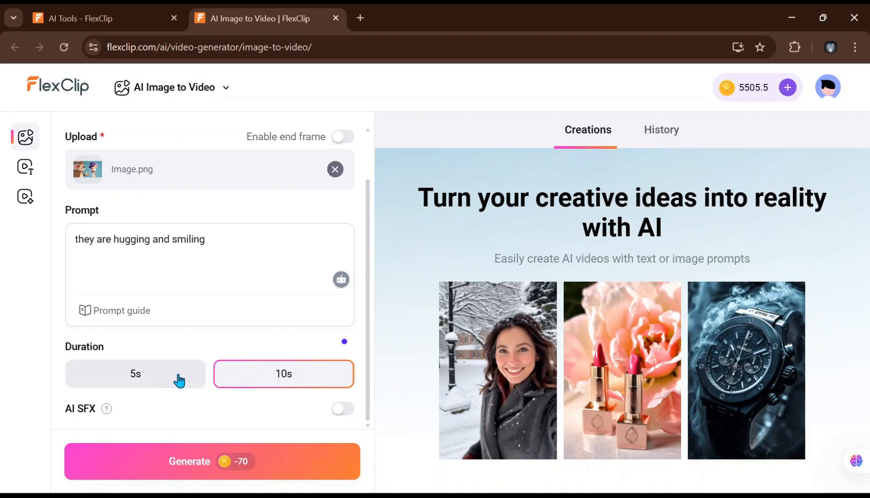
click(135, 374)
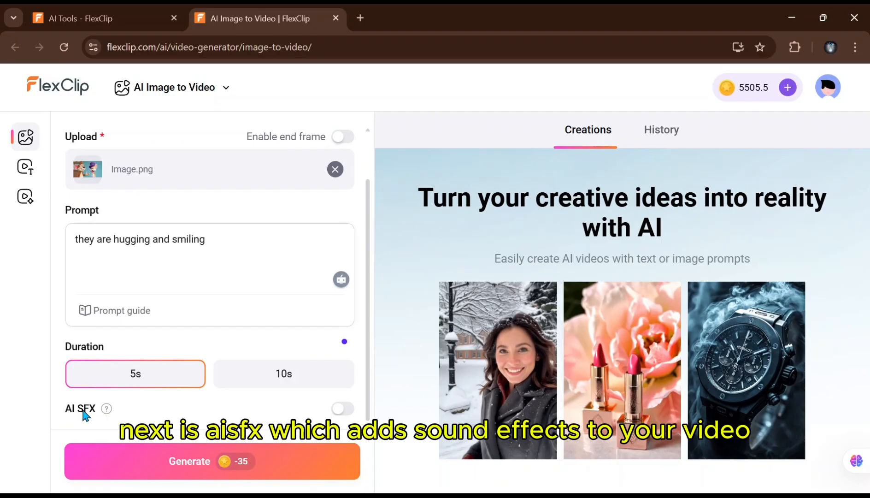
mouse_move(281, 415)
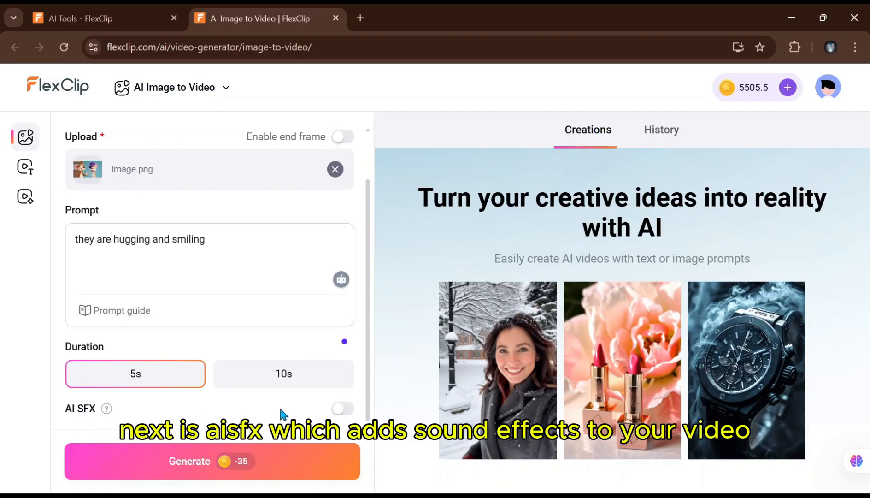
click(342, 407)
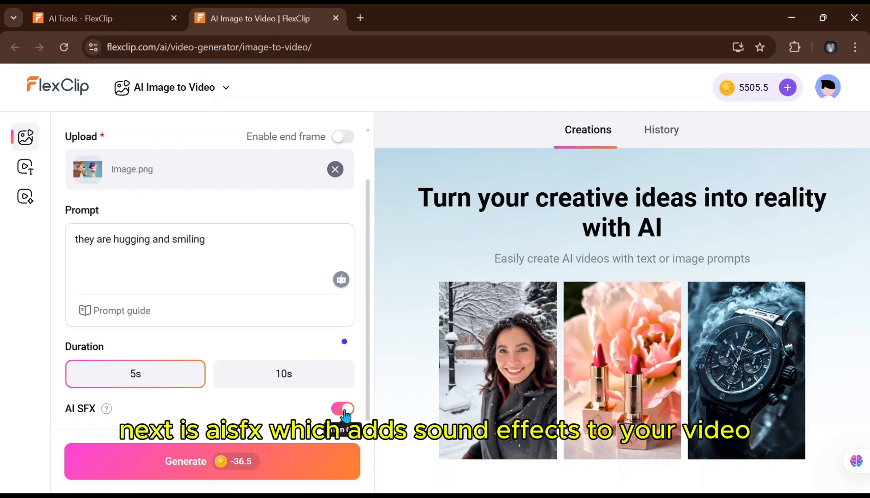
click(344, 417)
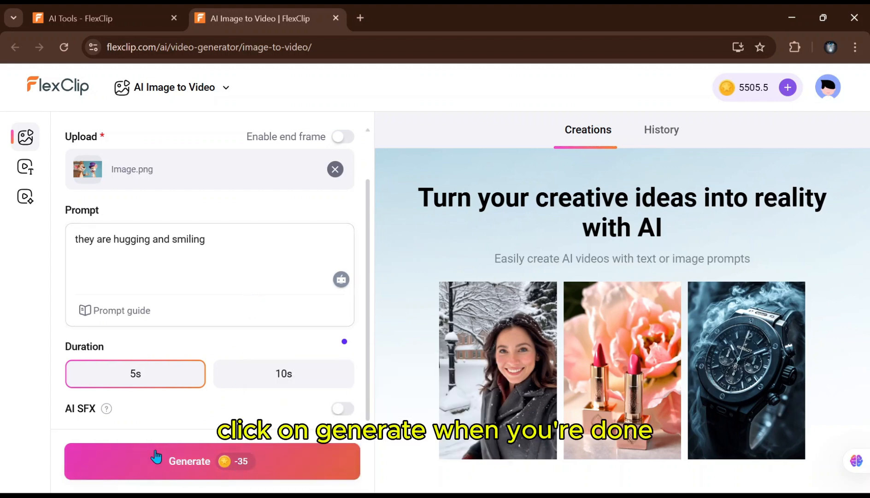
click(189, 460)
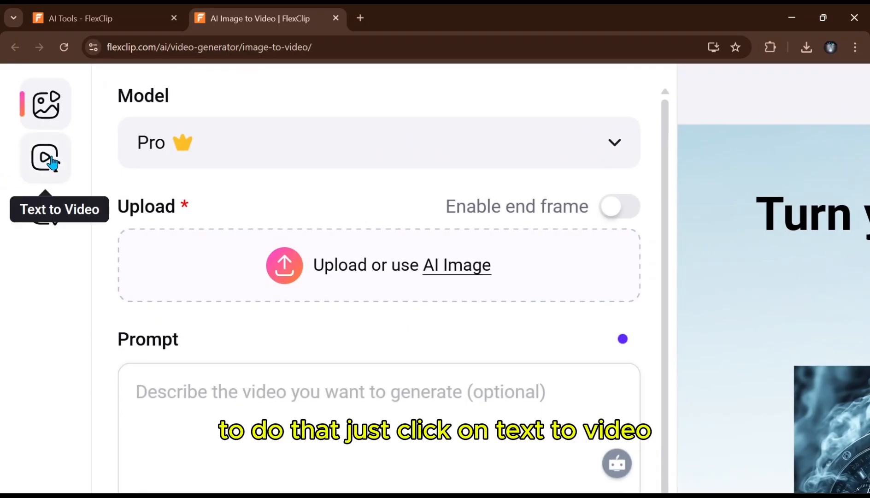
Generate a 5-second 16:9 text-to-video clip of a tiny sheep beside a little girl in a garden.
click(45, 158)
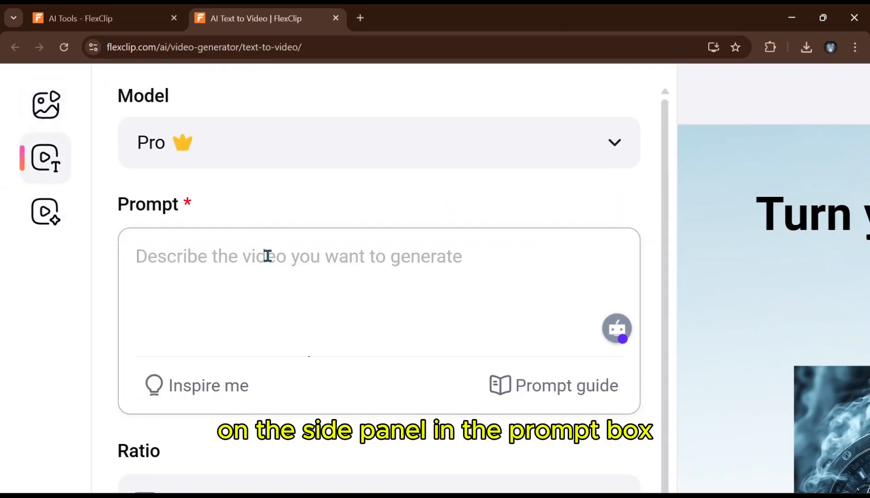
text(A very tiny sheep sitting in front of a little white girl in the garden of an American house)
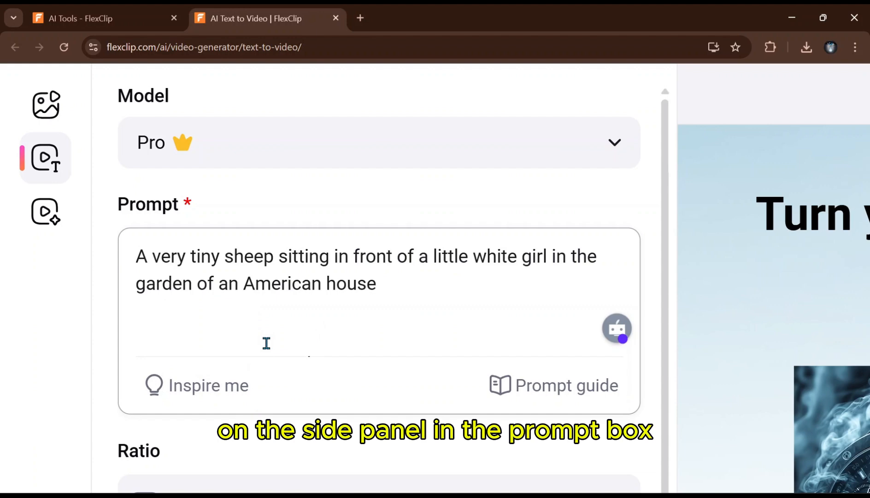
scroll(down, 3)
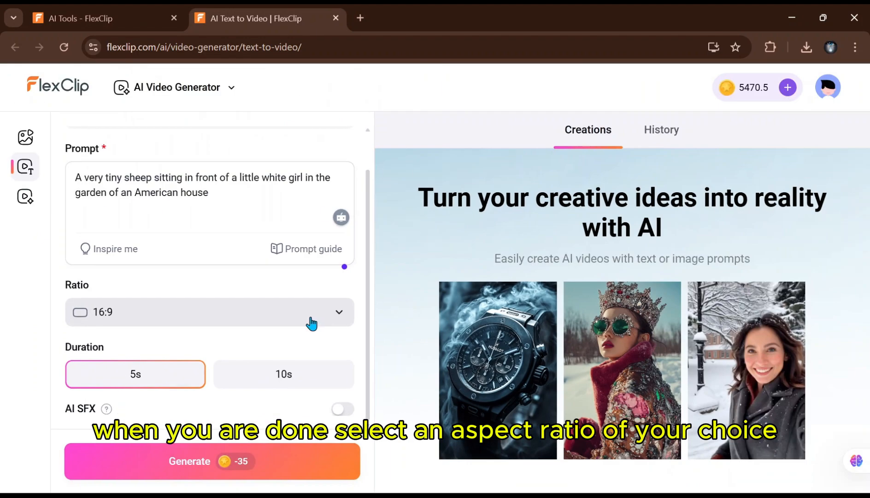
click(209, 312)
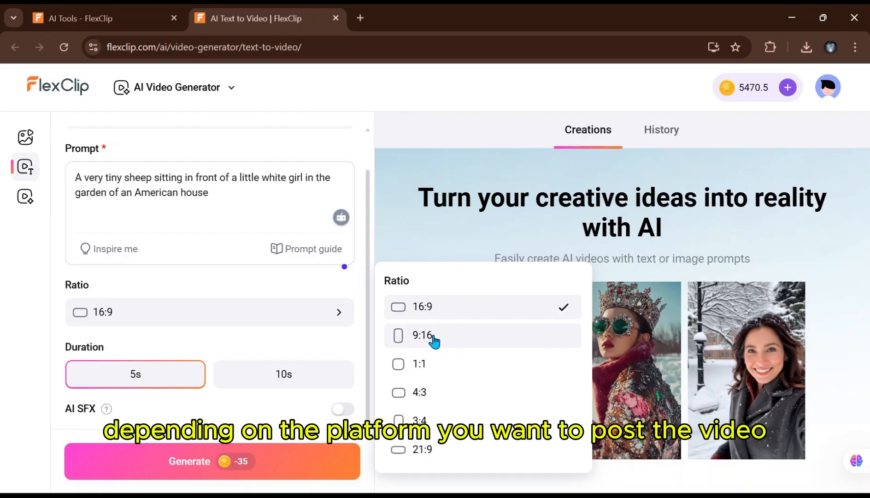
mouse_move(400, 316)
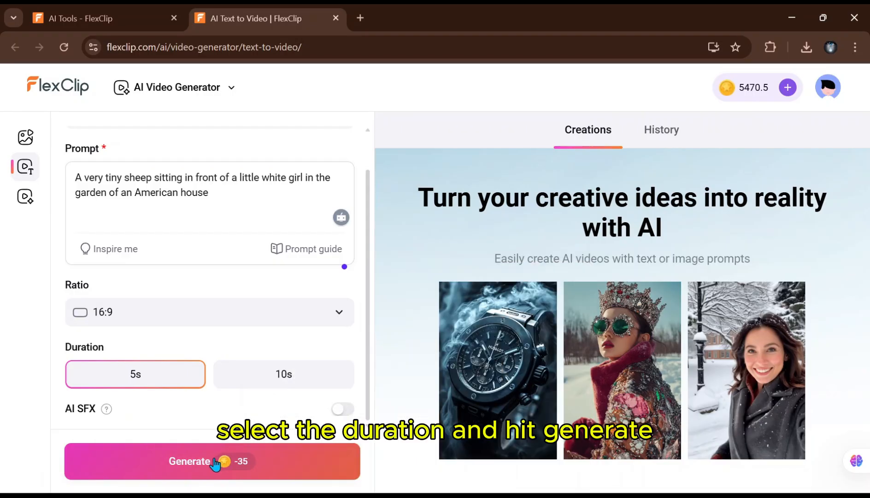
click(210, 462)
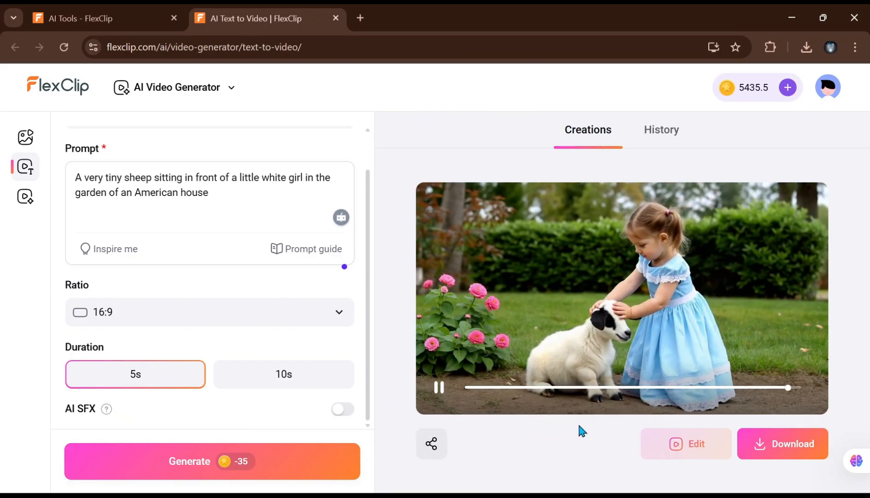
click(342, 409)
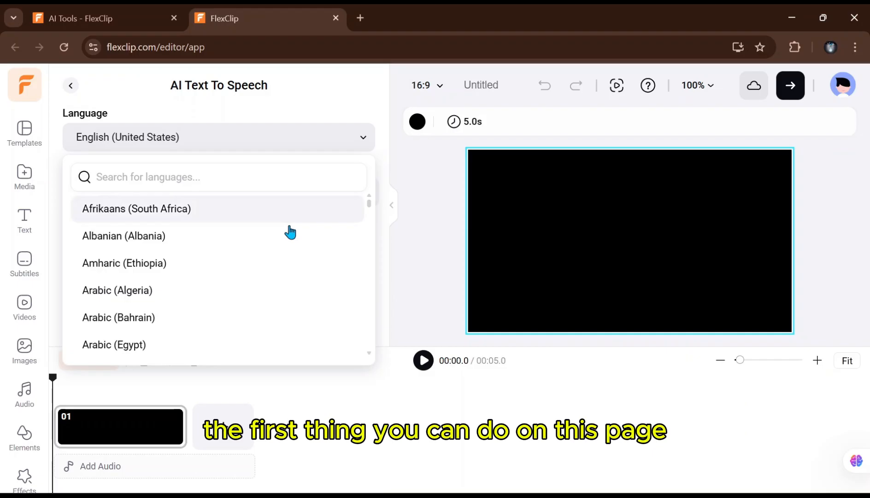
Browse the Language, Voice and Voice Style lists, keeping English (US), Jenny (Female) and General.
scroll(down, 3)
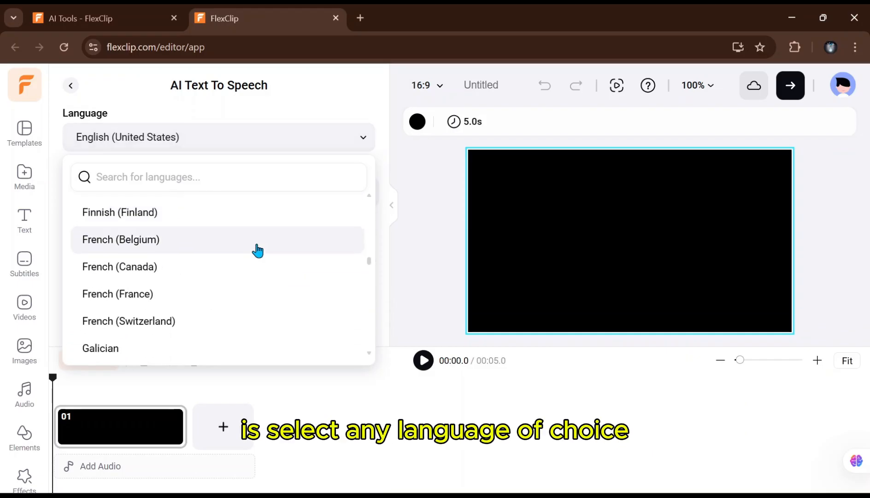
scroll(down, 3)
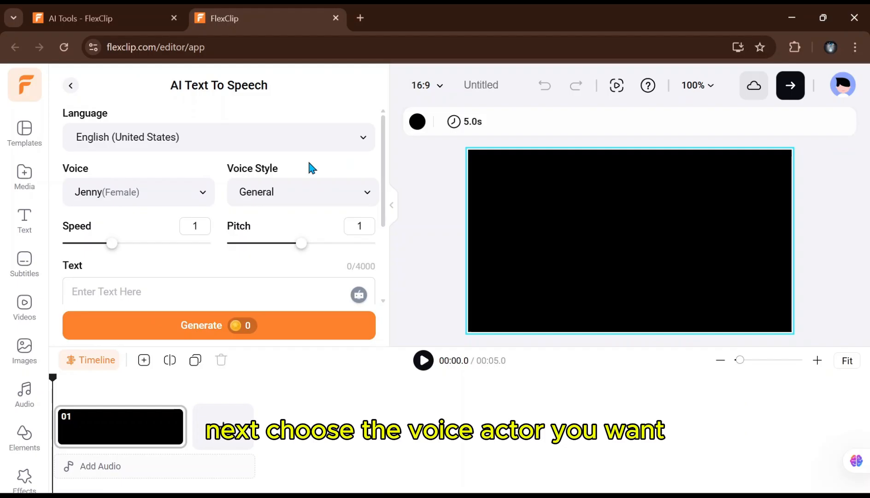
click(138, 193)
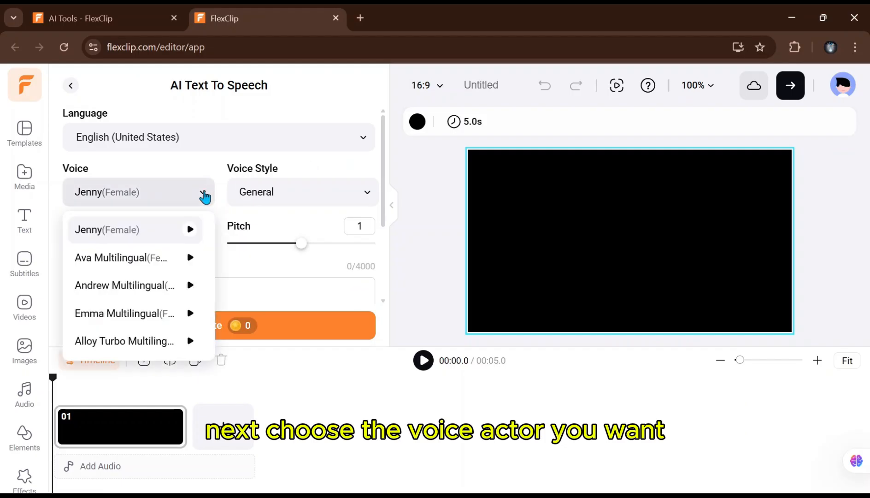
scroll(down, 3)
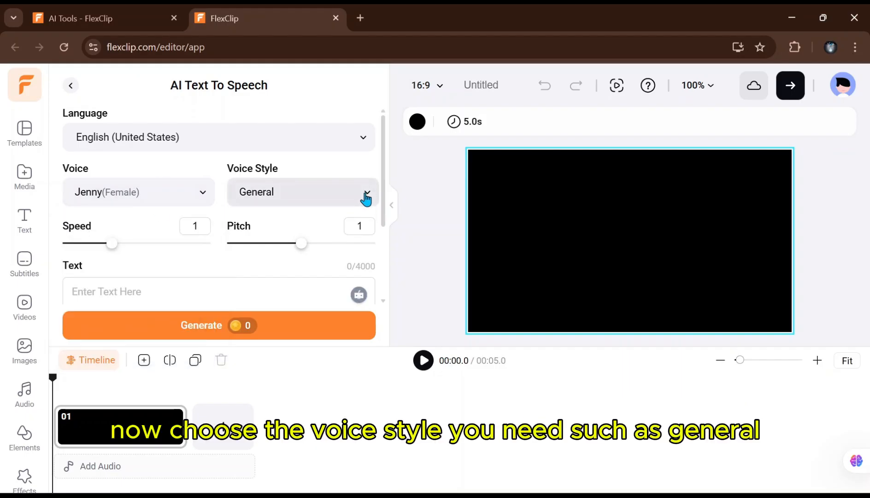
click(367, 192)
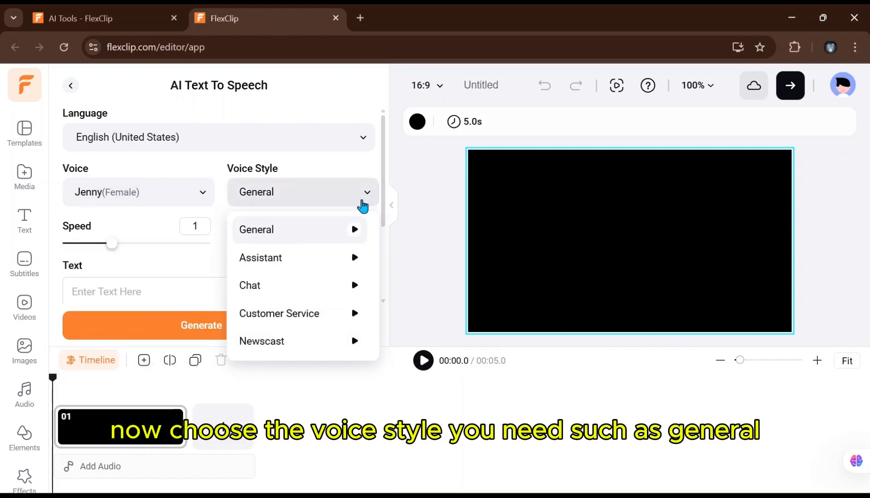
scroll(down, 3)
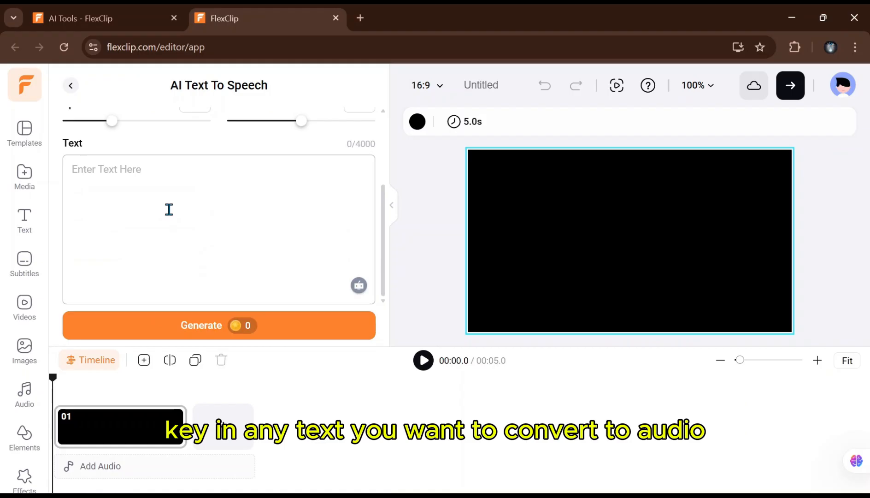
mouse_move(132, 194)
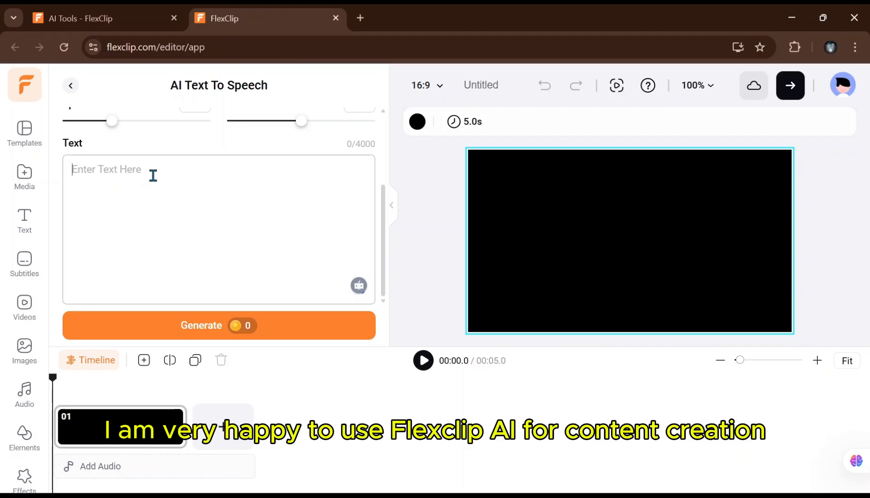
Generate speech from the typed 'I am very happy...' sentence about FlexClip AI and play it back.
text(I am very happy to use flexclip ai for content creation)
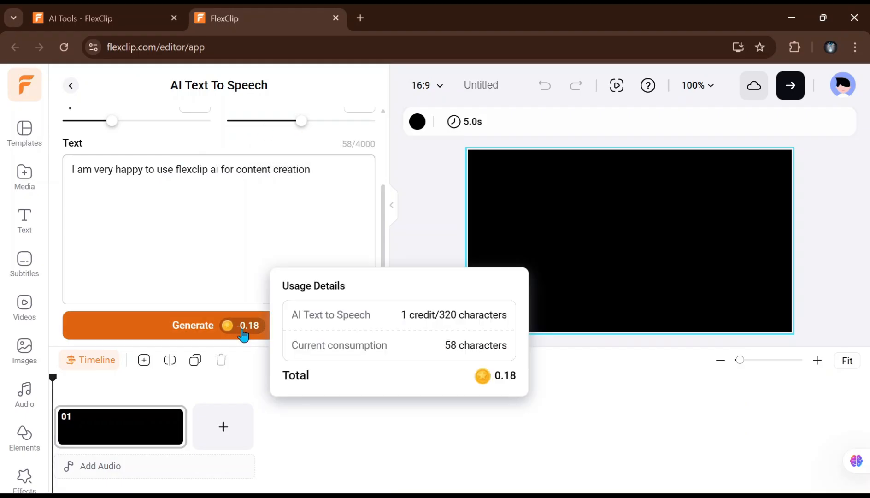
click(193, 325)
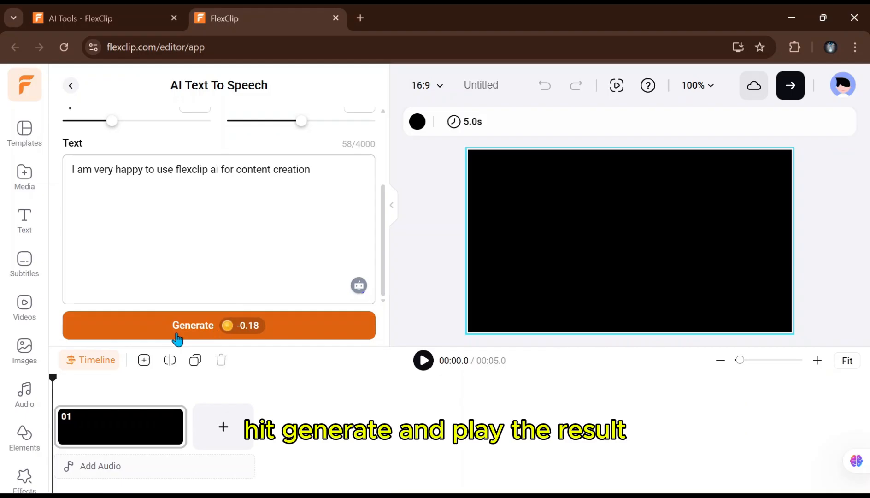
click(193, 325)
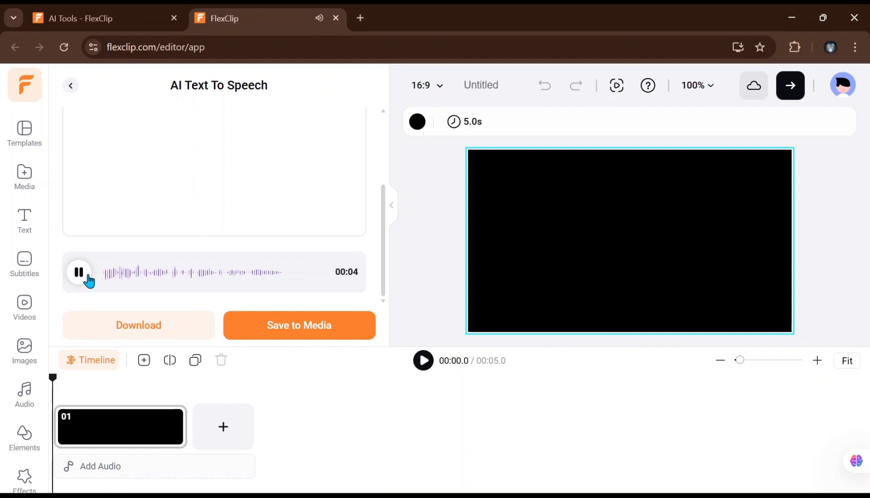
click(79, 271)
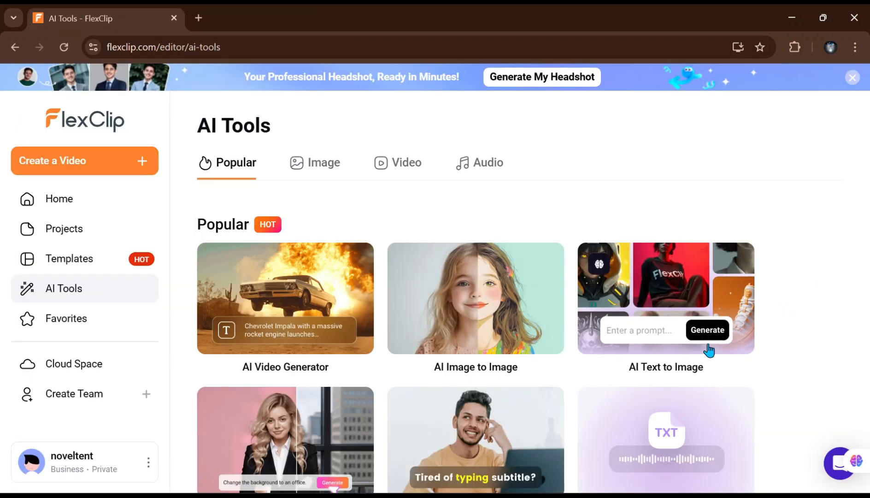
Enter a sorrowful broken heart music prompt in AI Music Generator and choose the Sad style.
scroll(down, 3)
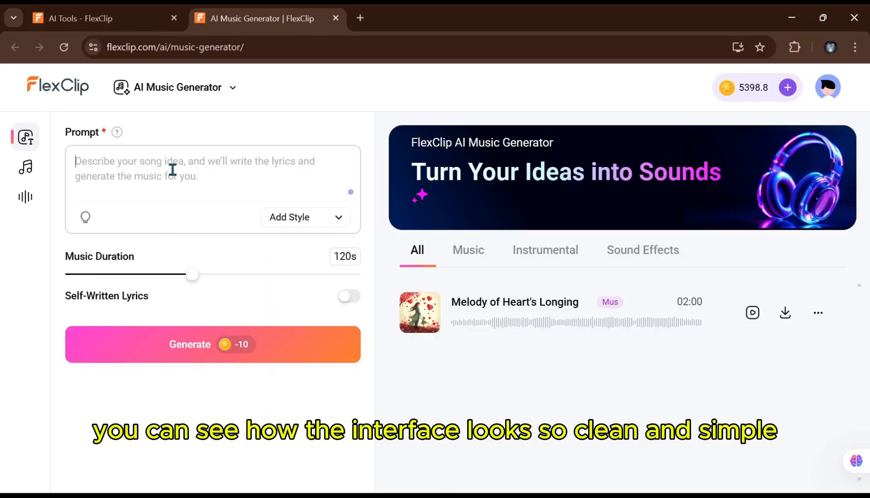
text(create a sorrowful broken heart music)
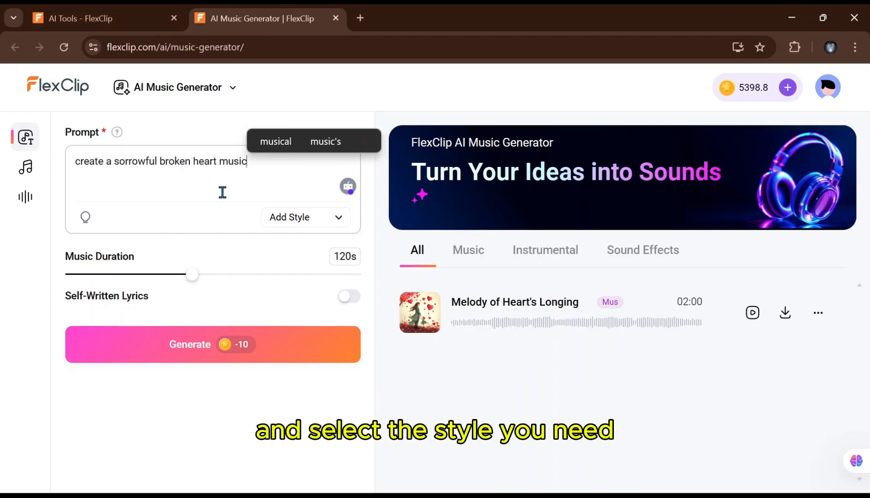
click(305, 217)
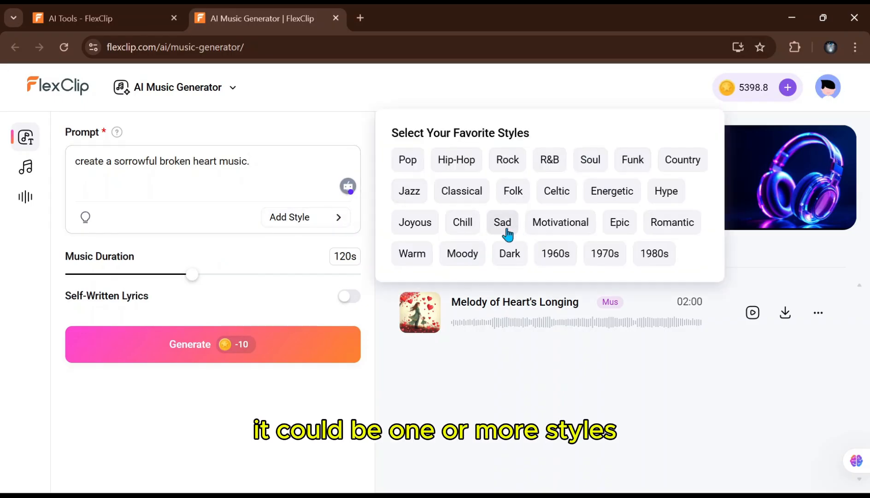
click(671, 222)
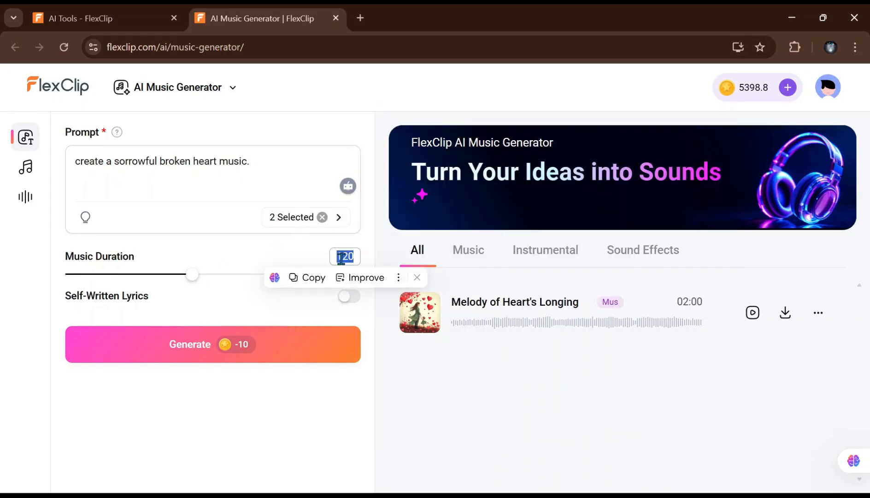
Set Music Duration to 200s and leave Self-Written Lyrics off.
text(200)
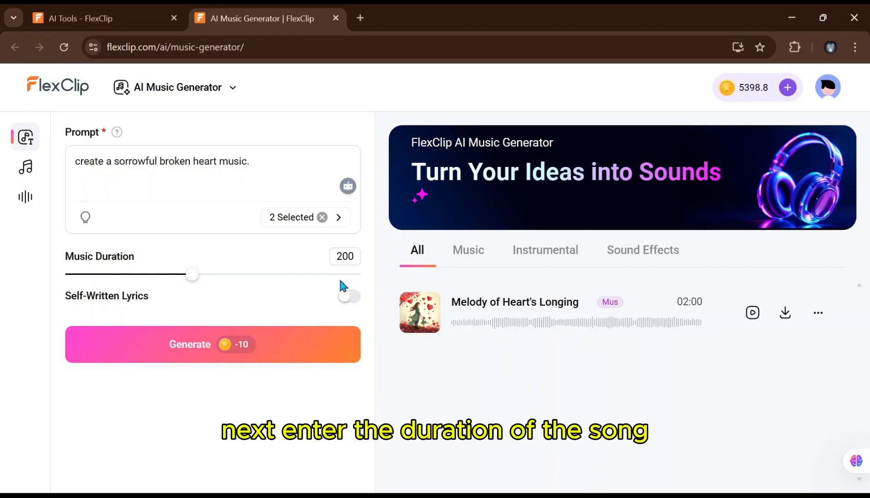
drag(192, 274, 300, 274)
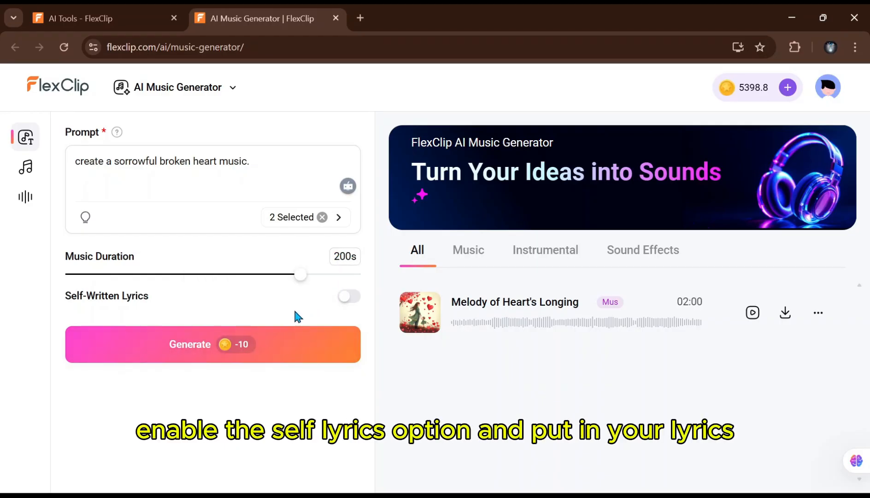
mouse_move(350, 296)
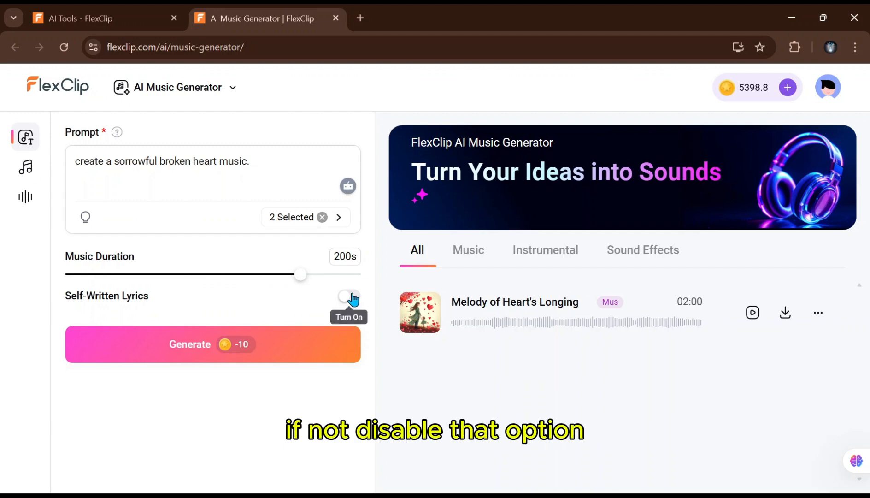
click(347, 296)
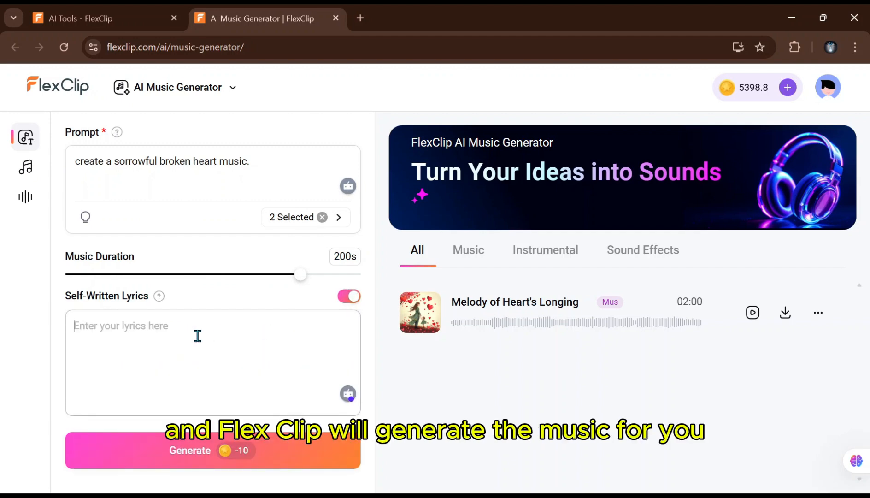
mouse_move(208, 332)
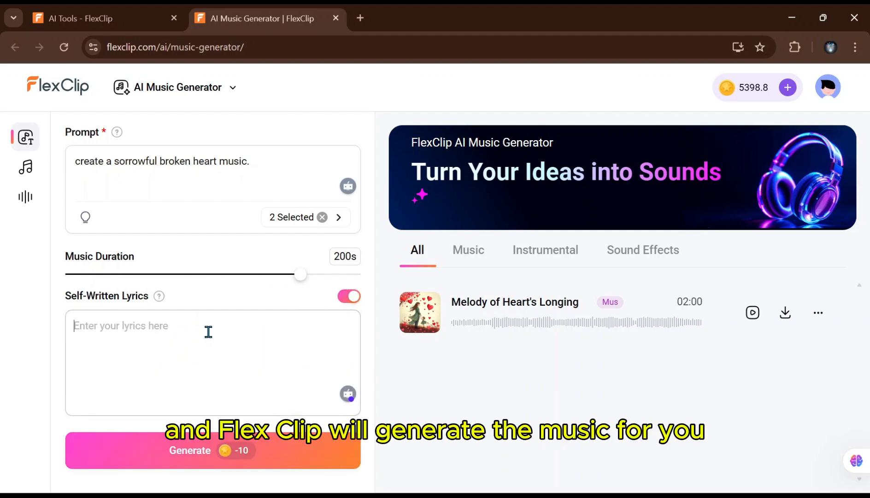
click(348, 296)
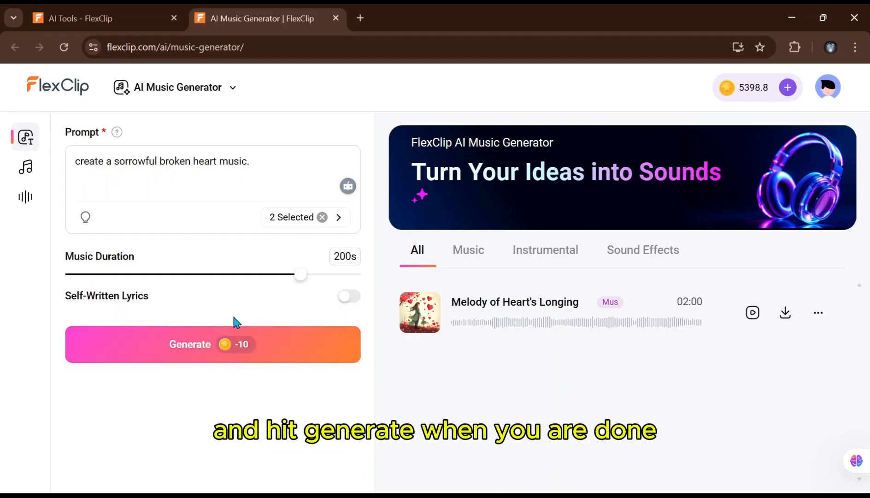
Generate the song 'Echoes of a Broken Heart', play it, and download it as a WAV file.
click(212, 344)
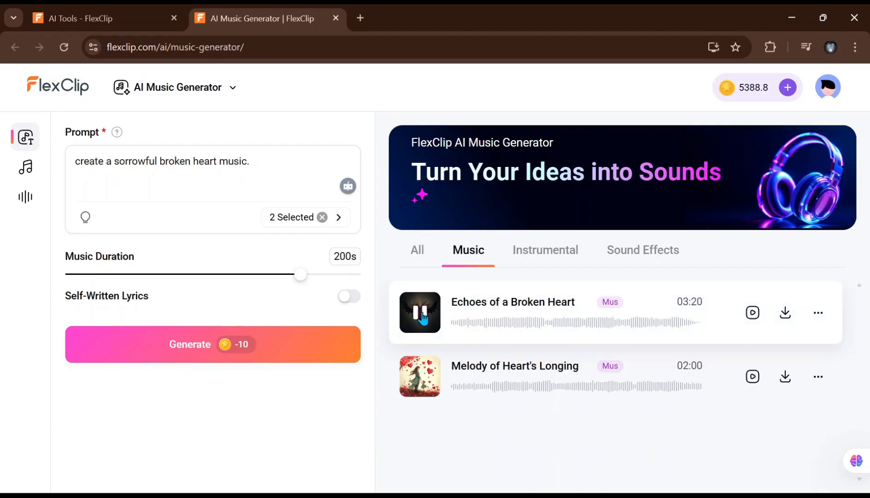
click(420, 313)
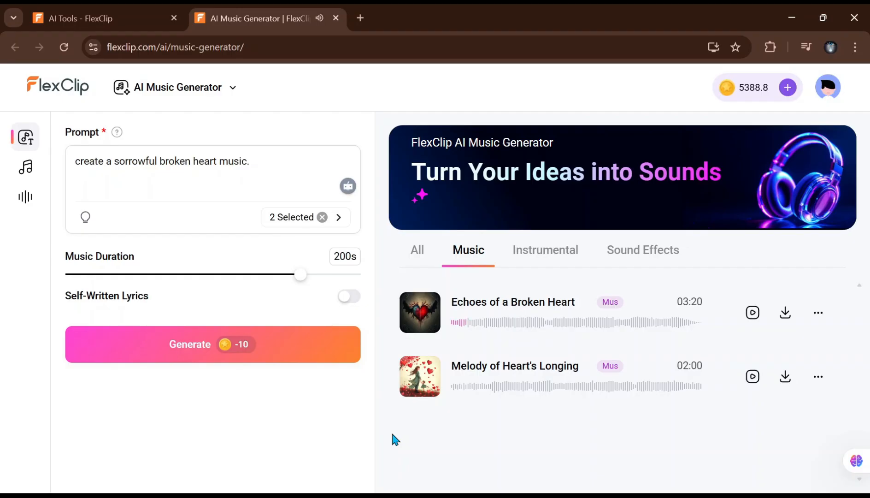
mouse_move(396, 369)
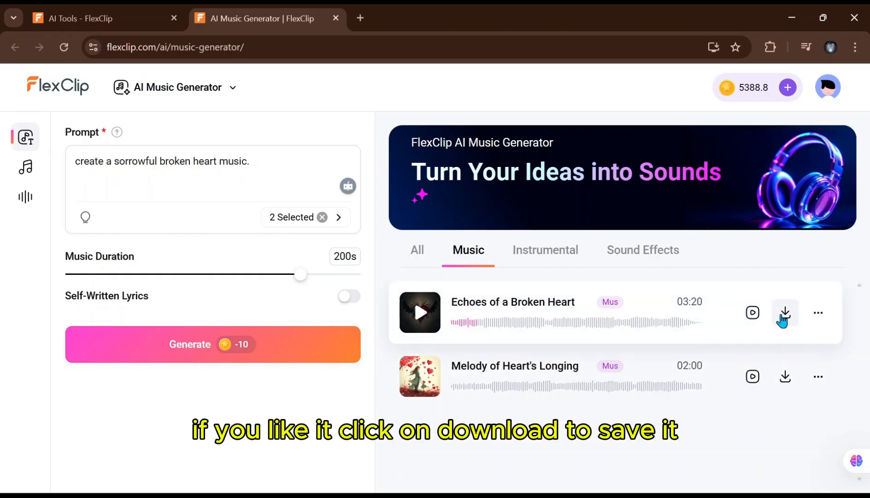
click(785, 312)
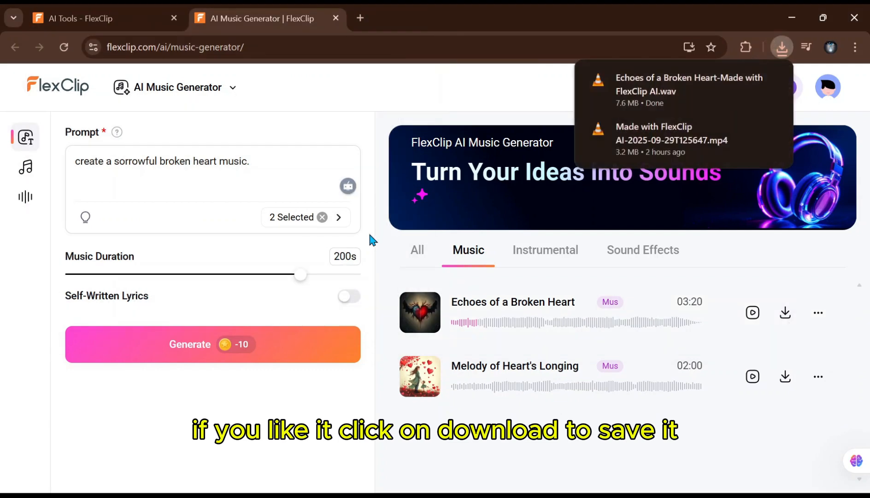
Generate a 10-second applause sound effect from the prompt 'audience clapping' and play it.
click(27, 196)
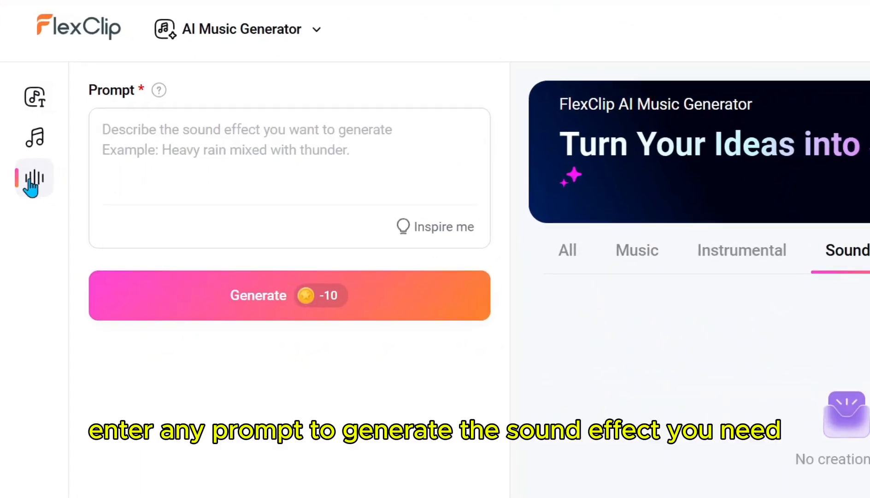
text(audience c)
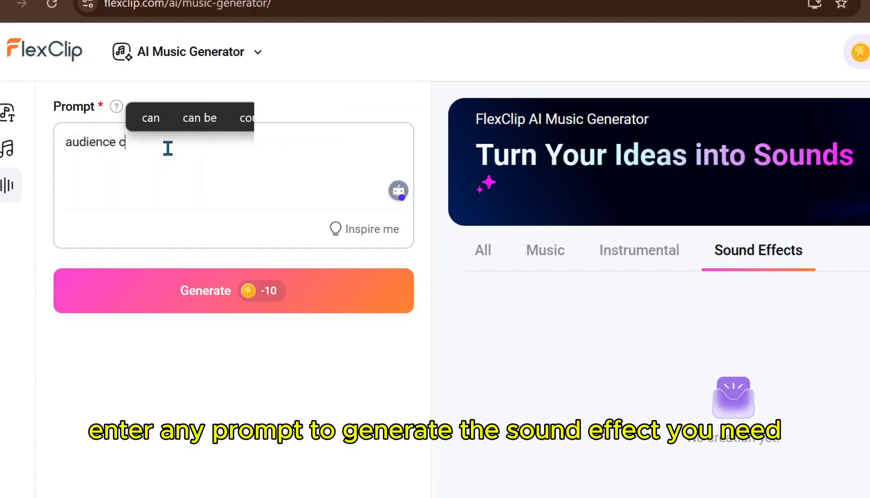
text(lapping)
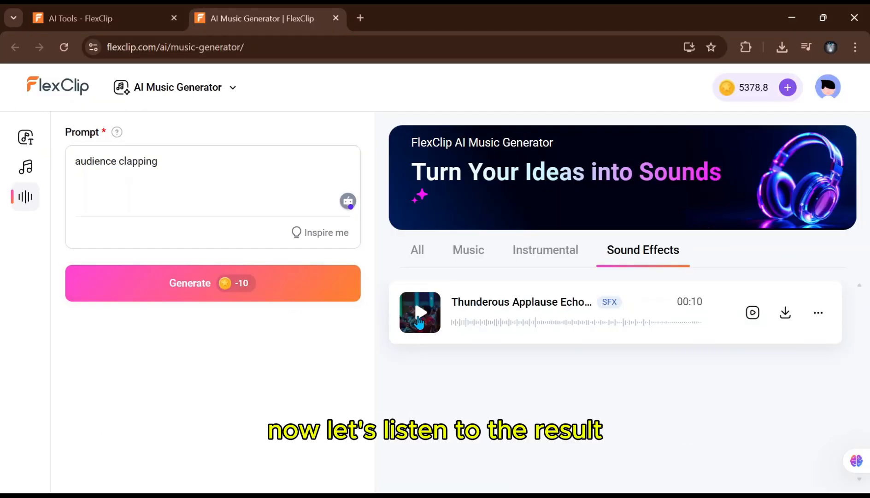
click(420, 312)
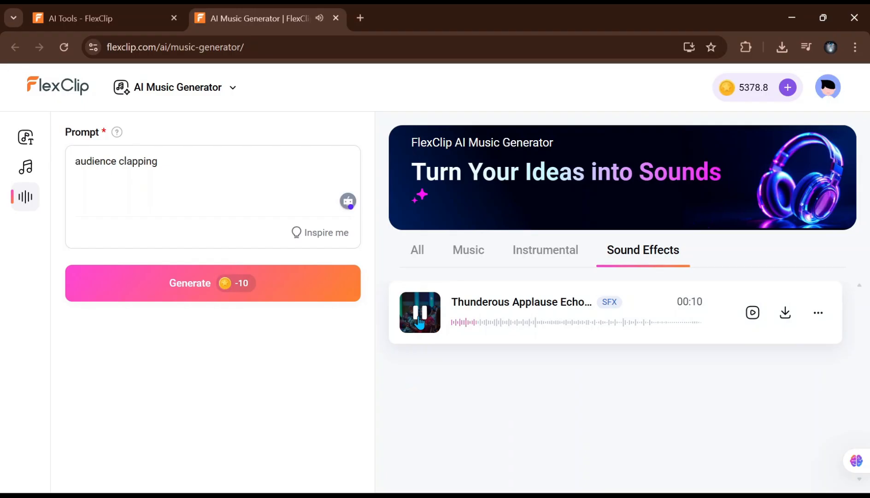